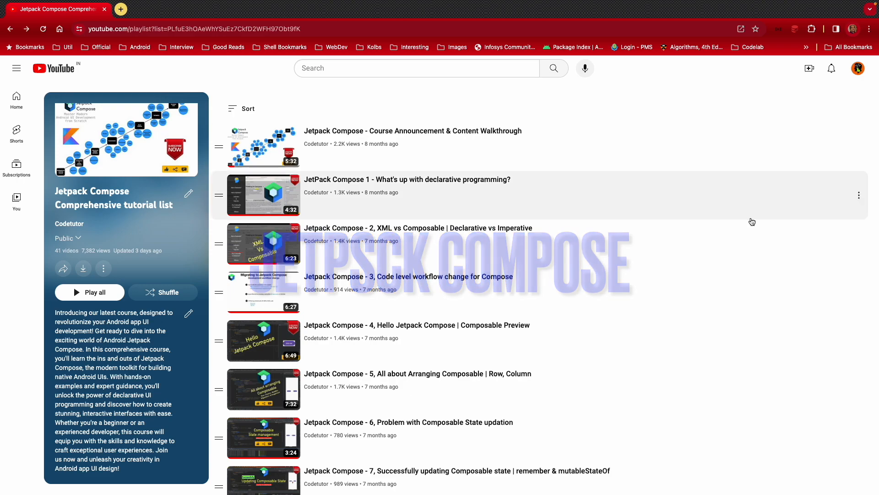
pyautogui.moveTo(757, 258)
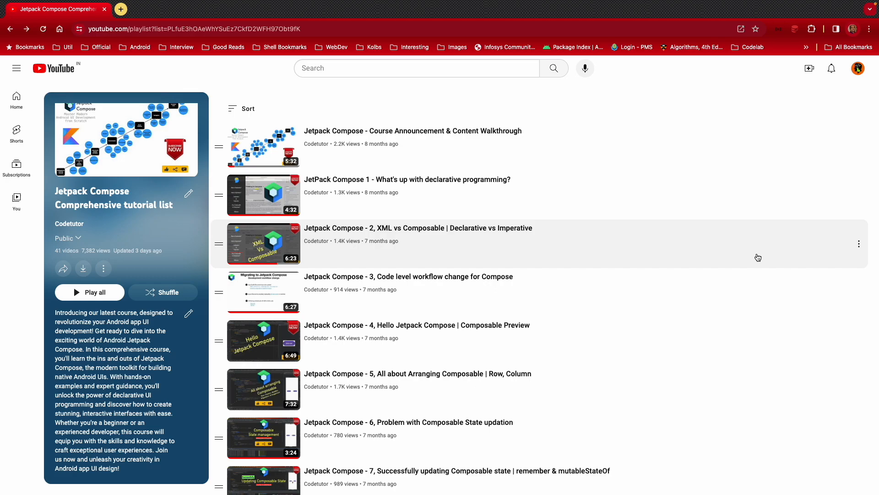
# Launch the counter app on the Pixel 7 Pro emulator and increase its count to 3
pyautogui.scroll(-3)
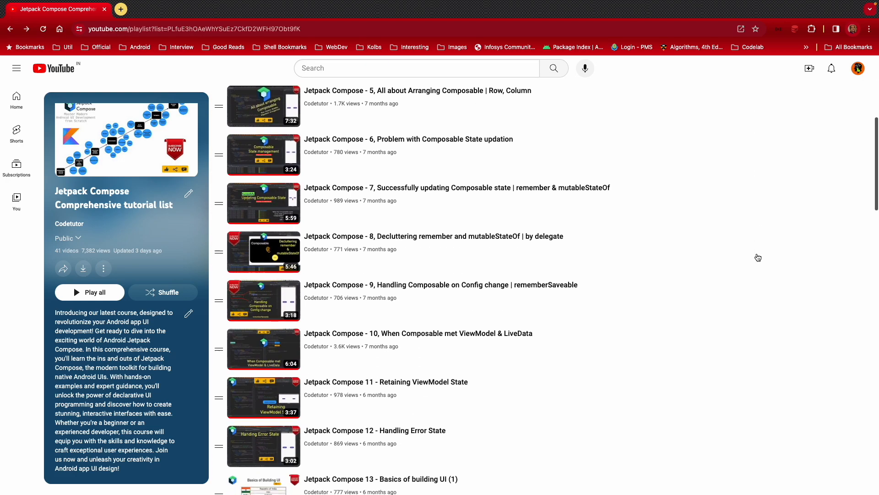
pyautogui.scroll(-3)
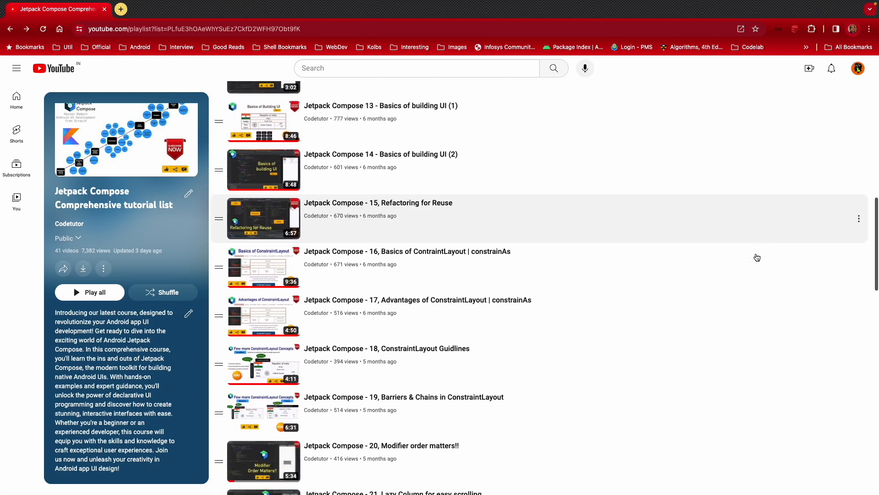
pyautogui.scroll(-3)
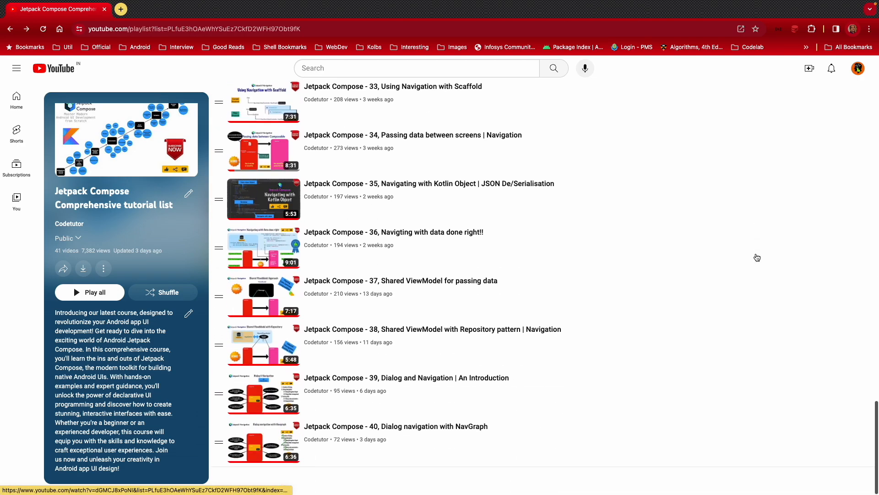
pyautogui.moveTo(758, 257)
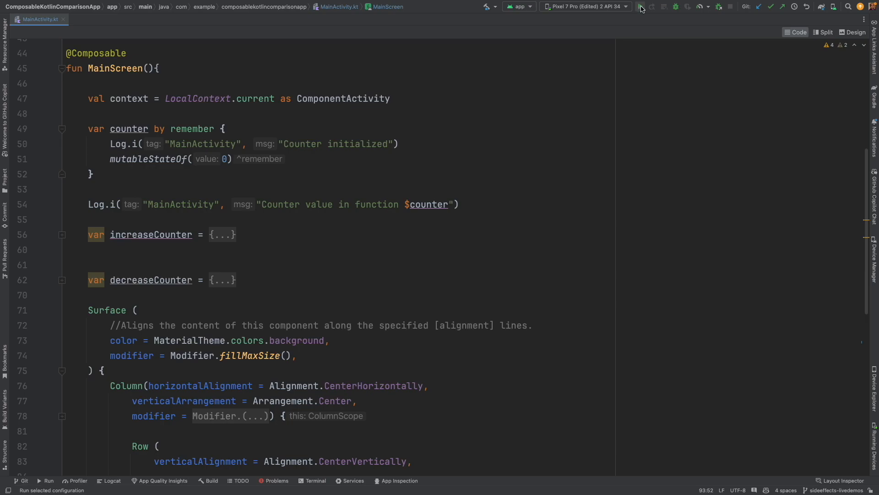
pyautogui.click(640, 7)
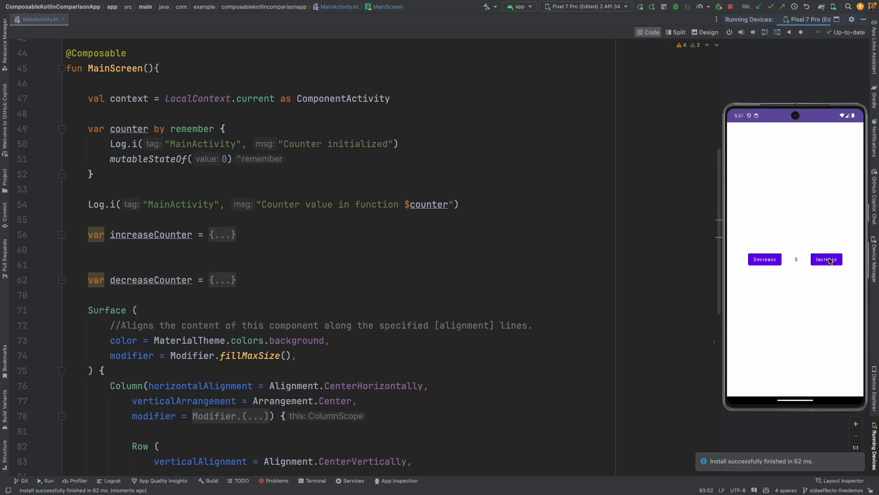
pyautogui.click(825, 259)
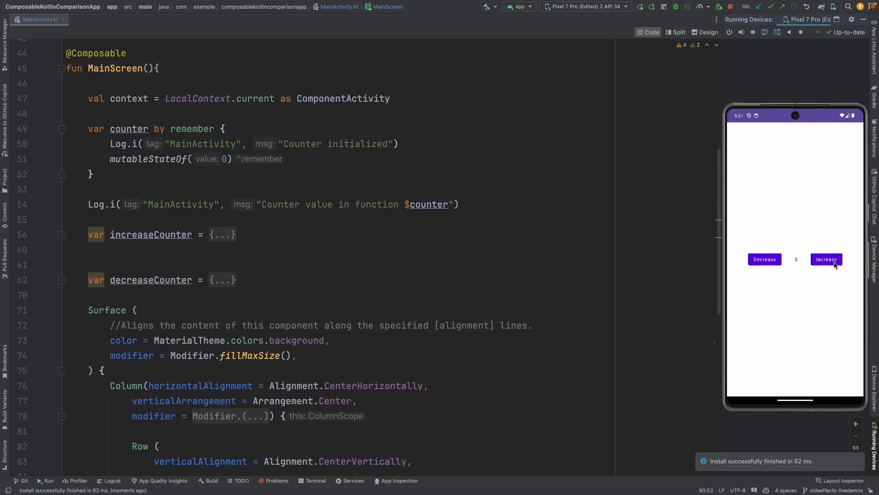
pyautogui.click(825, 259)
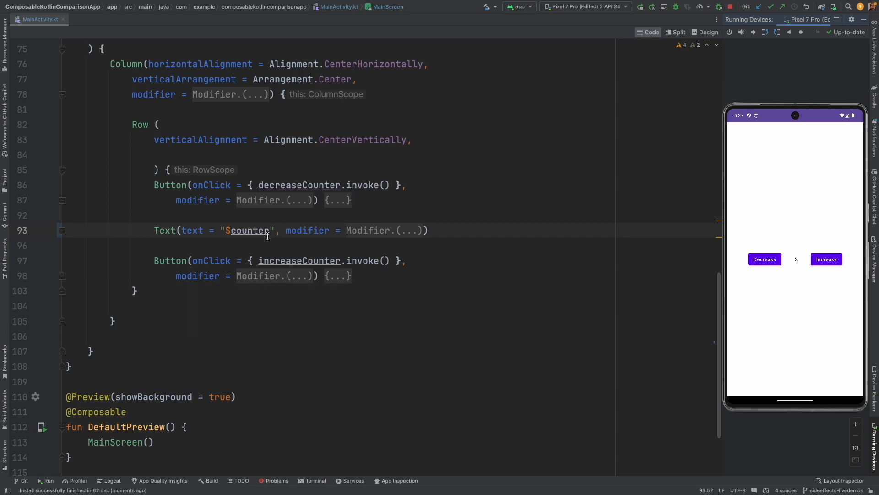
# Inspect the increaseCounter lambda and select the counter variable declaration
pyautogui.scroll(3)
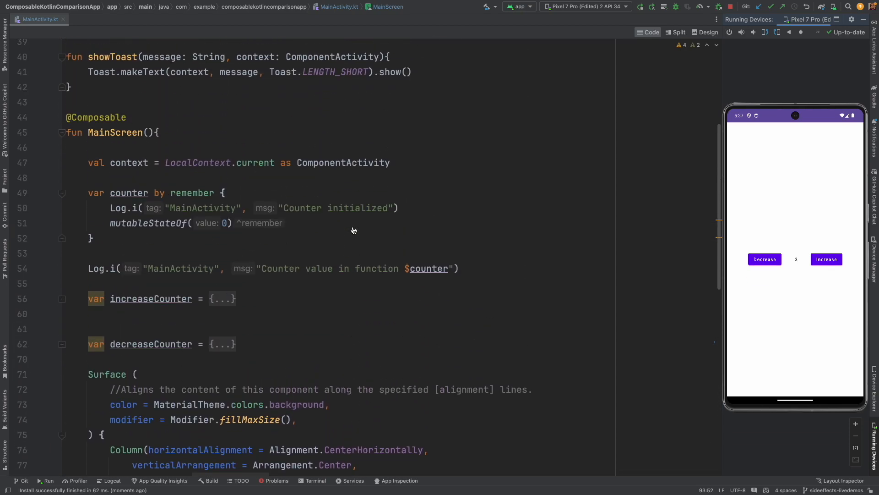
pyautogui.click(61, 319)
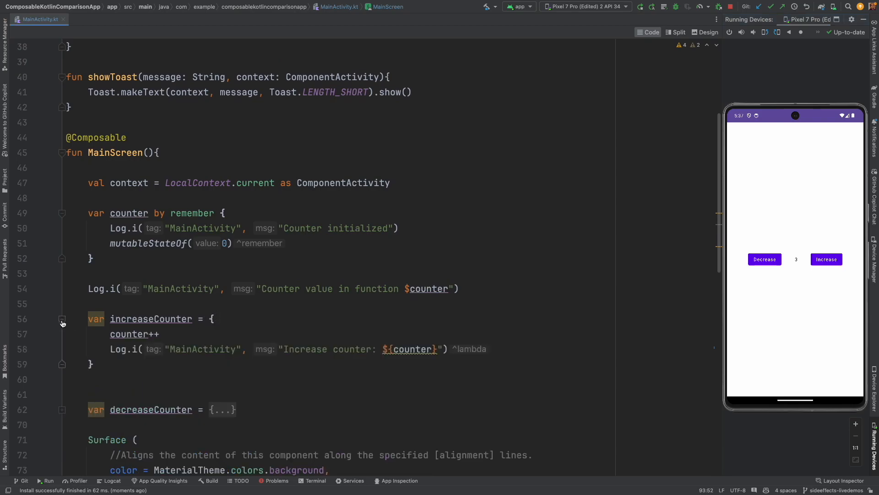
pyautogui.click(62, 318)
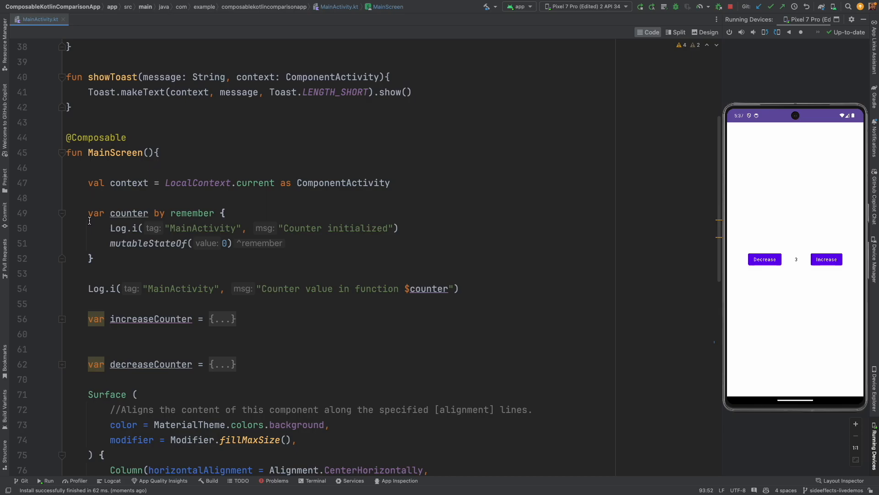
pyautogui.click(124, 213)
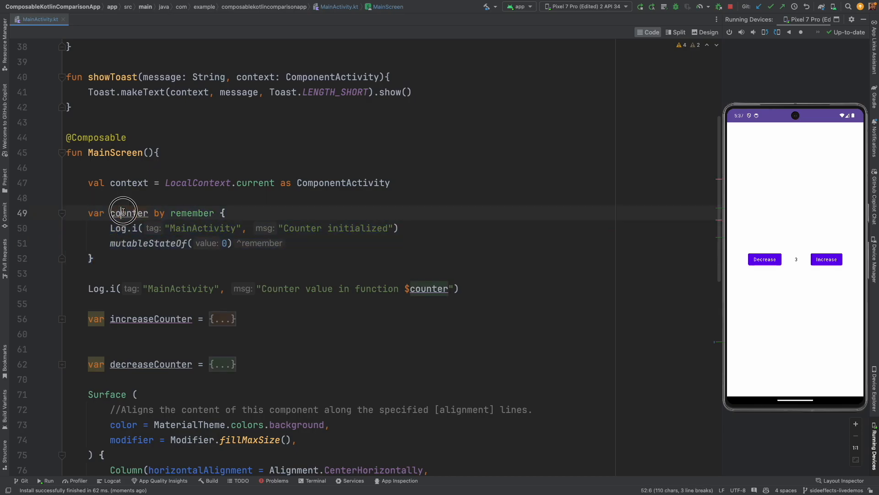
pyautogui.doubleClick(192, 214)
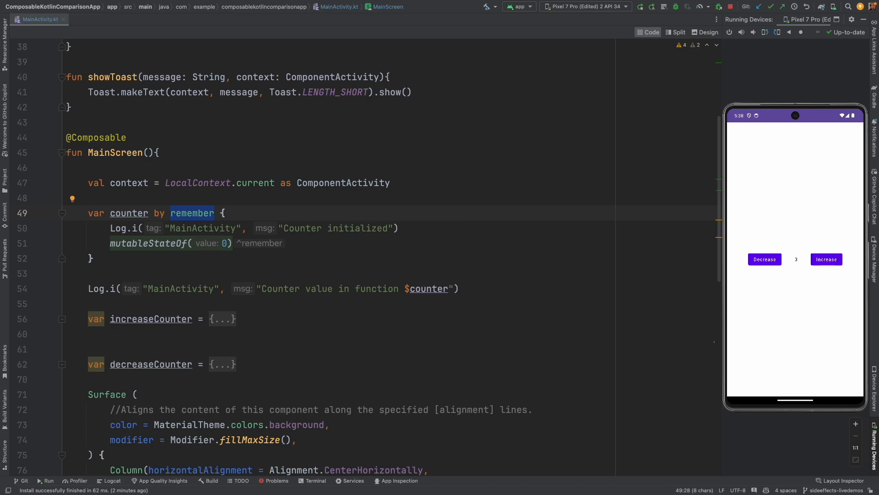
# Increase the emulator app's counter repeatedly until it shows 10
pyautogui.click(826, 259)
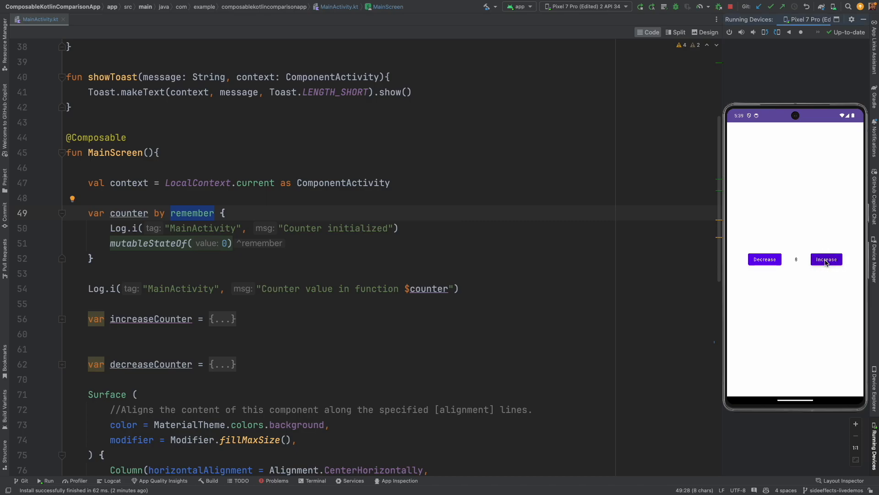
pyautogui.click(826, 259)
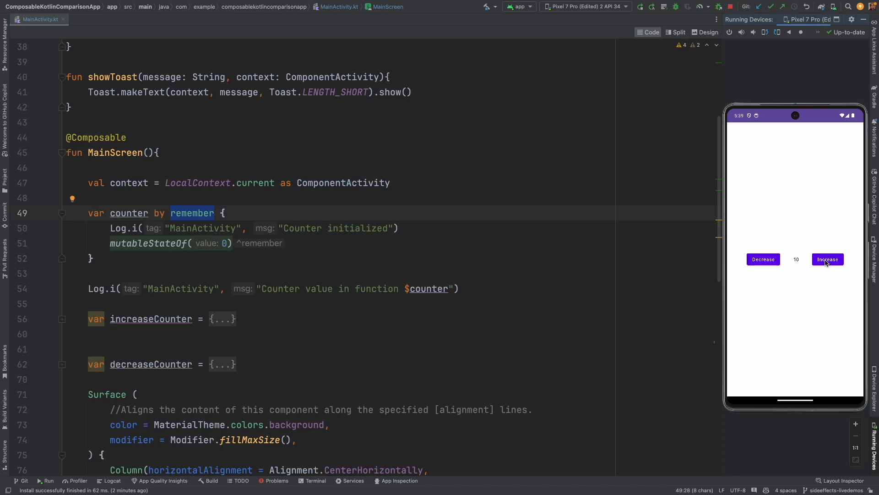
pyautogui.moveTo(788, 266)
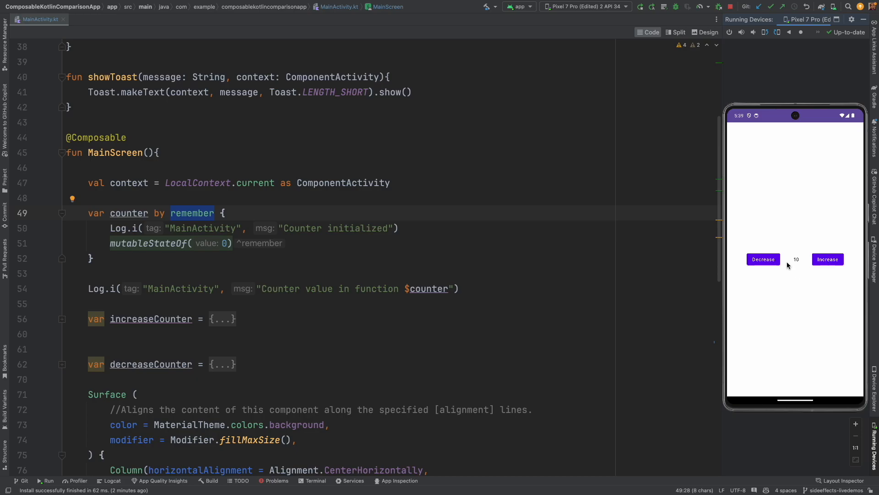
pyautogui.moveTo(804, 265)
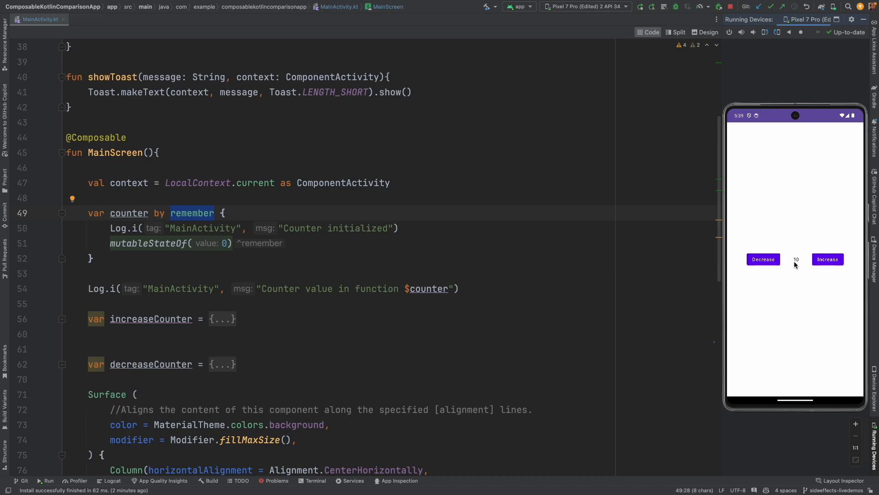
pyautogui.moveTo(792, 266)
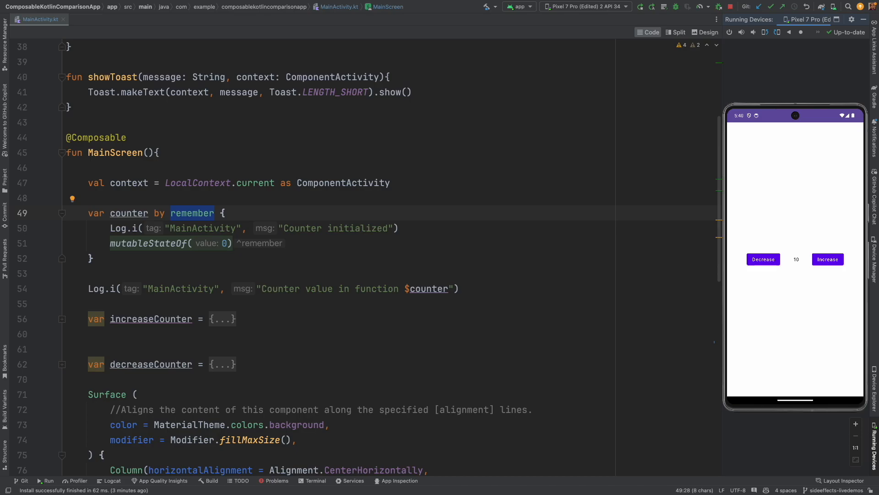
# Declare a new val below the remember block, remembered on counter
pyautogui.click(94, 258)
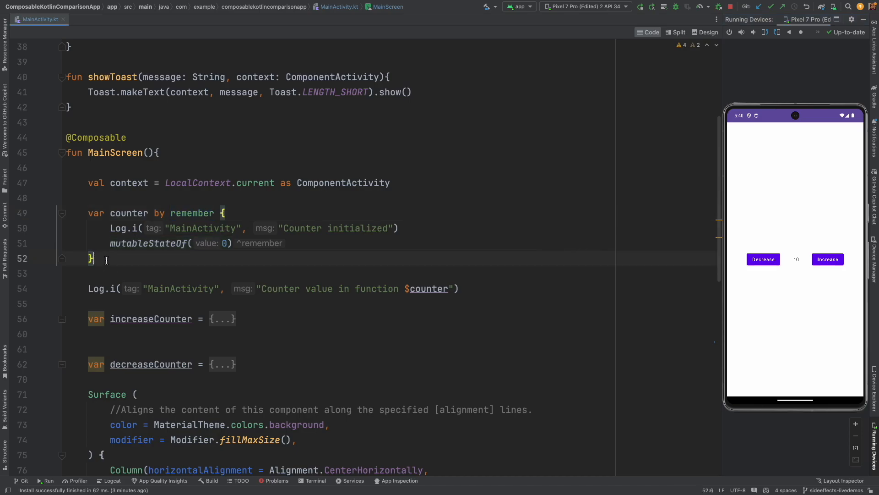
pyautogui.press('enter')
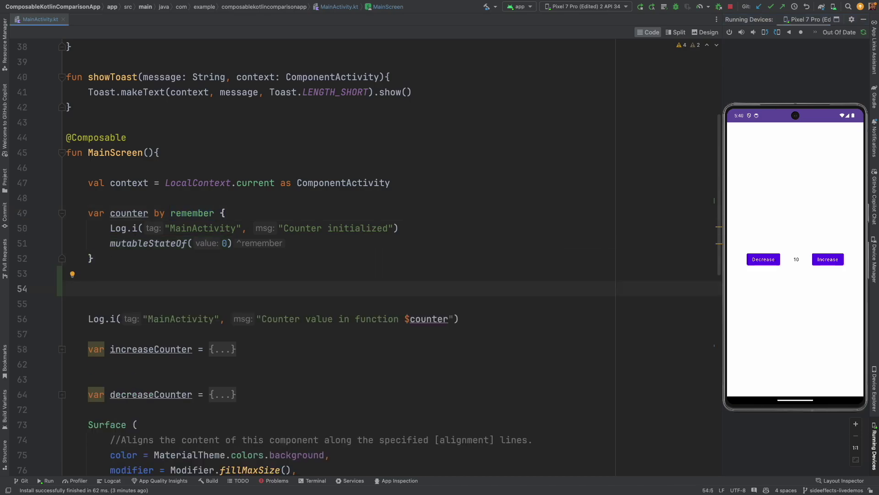
pyautogui.write('val')
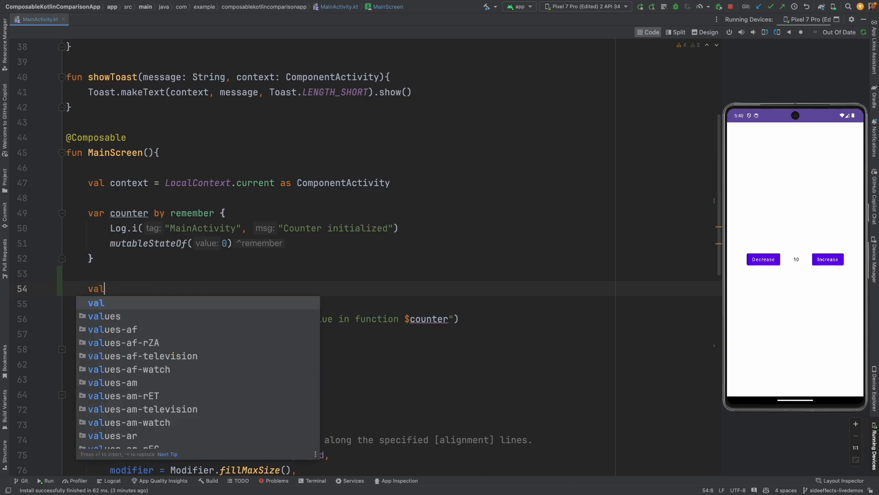
pyautogui.write('counterValue = counter')
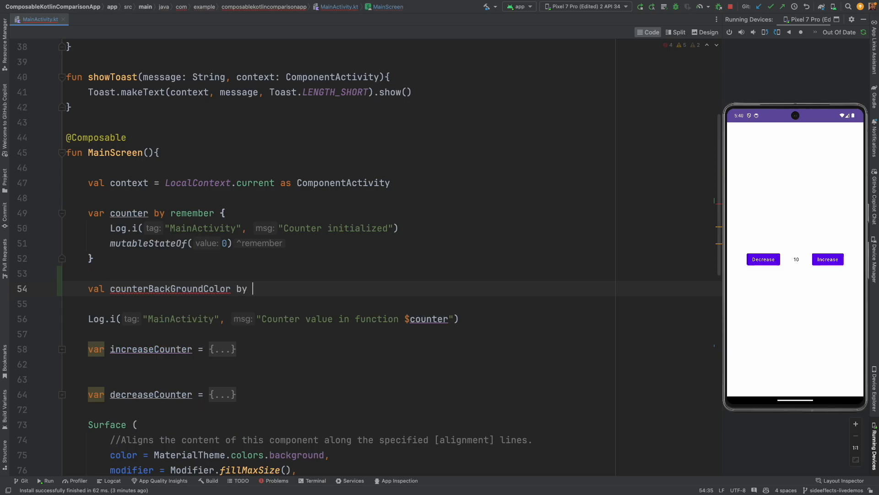
pyautogui.write('remember {')
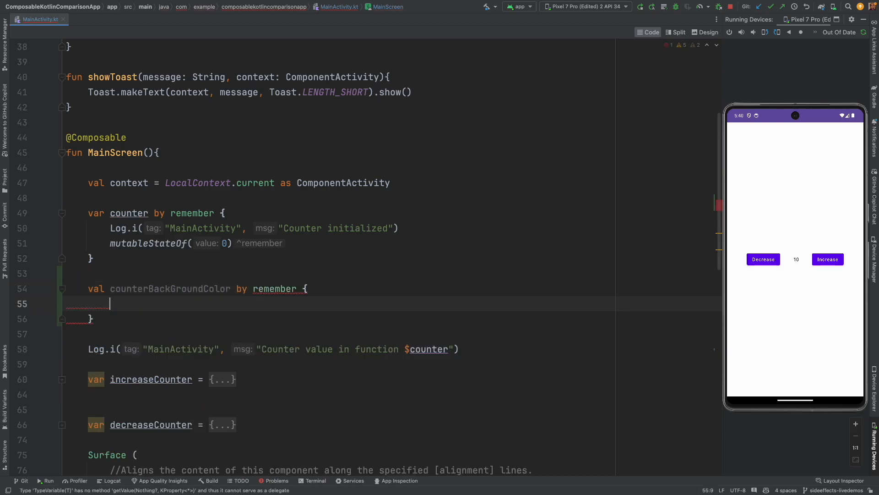
pyautogui.write('(counter)')
pyautogui.write('derivedStateOf {  ')
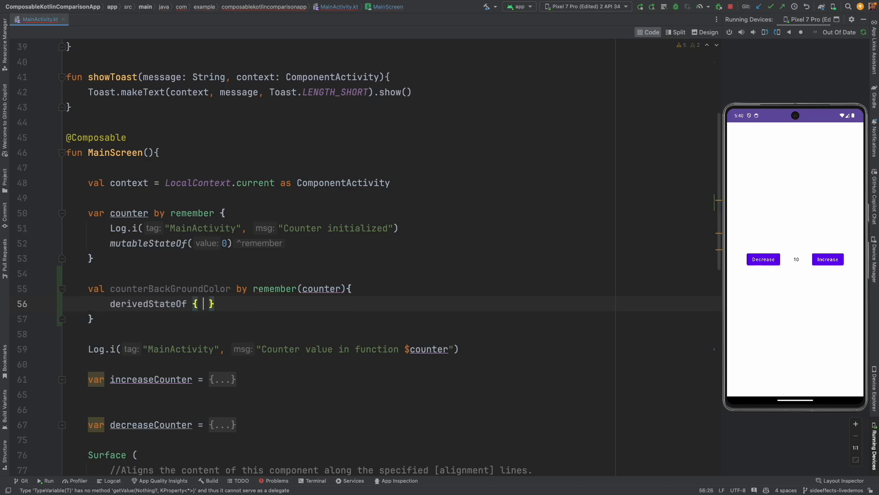
# Derive Color.Green when counter % 2 == 0 and Color.Red otherwise, naming it counterBackGroundColor
pyautogui.write('if (counter %')
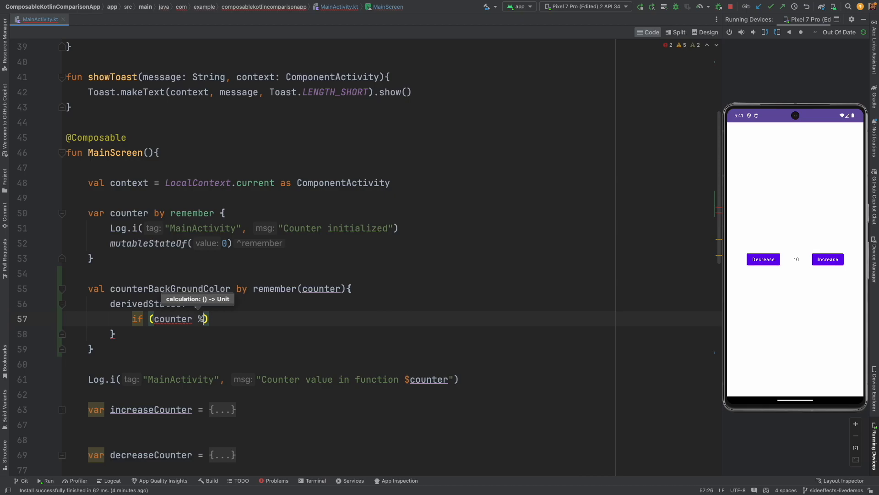
pyautogui.write('2 ==')
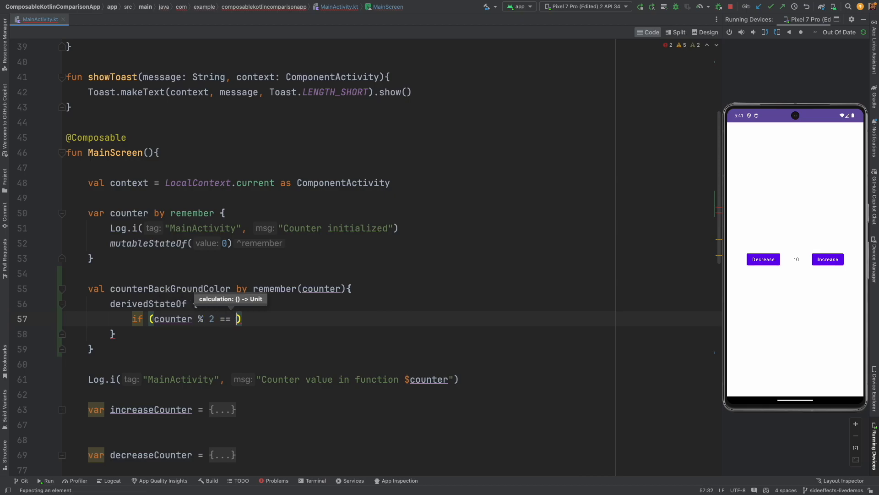
pyautogui.write('0) C')
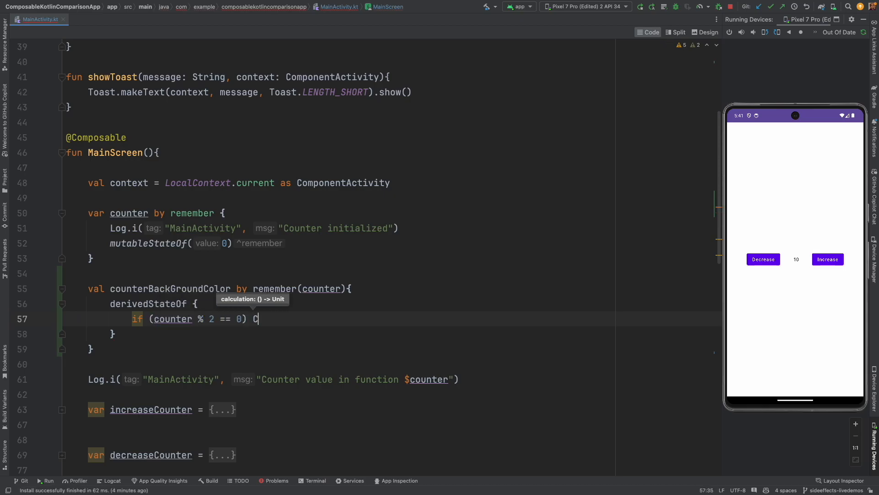
pyautogui.write('olor.Green else')
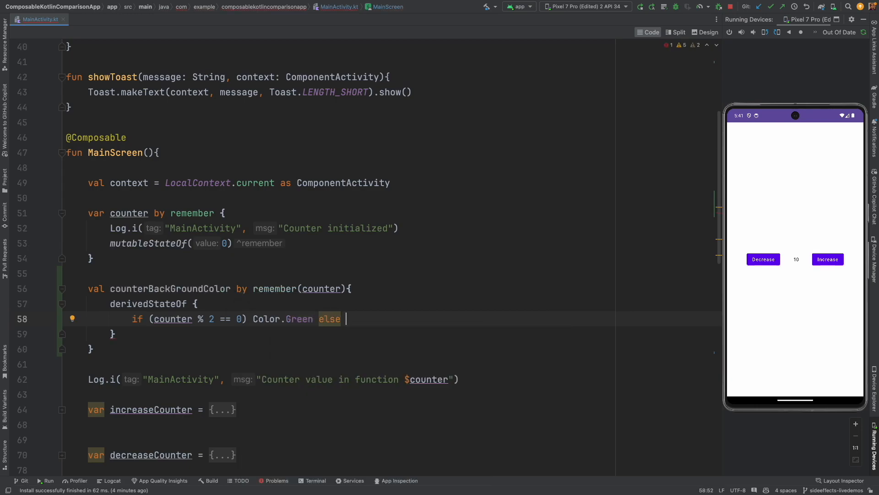
pyautogui.write('Color()')
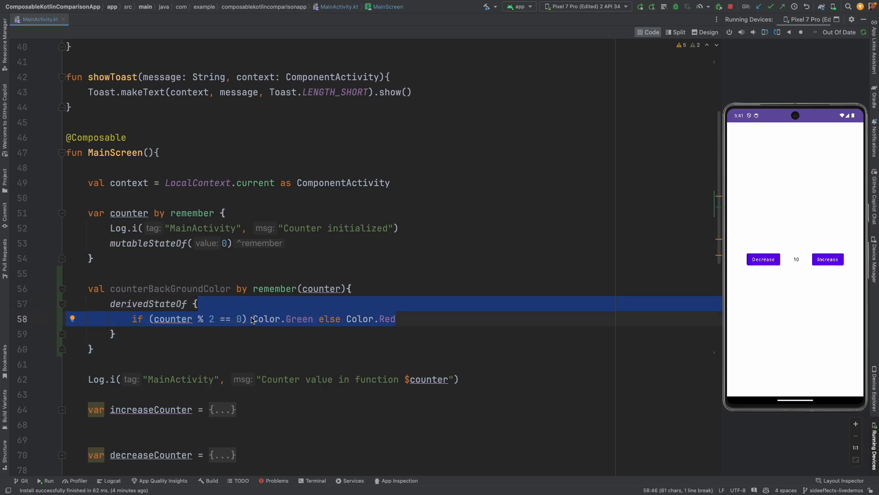
pyautogui.click(313, 335)
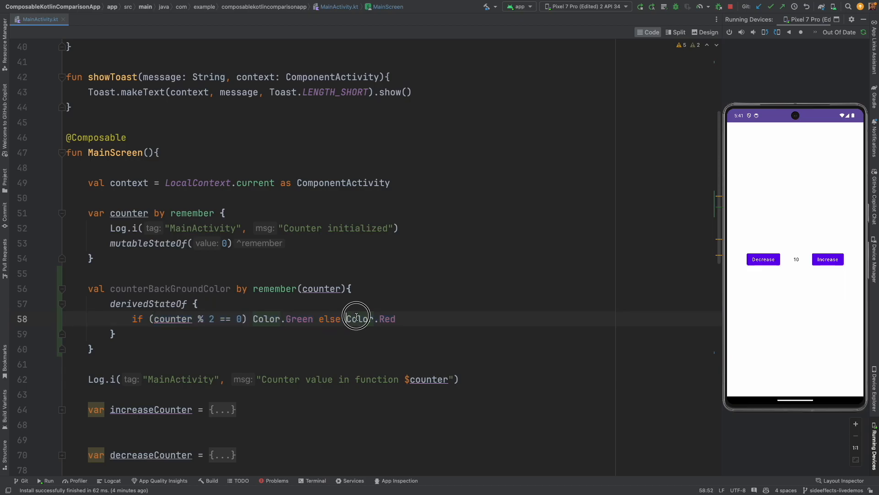
pyautogui.doubleClick(360, 319)
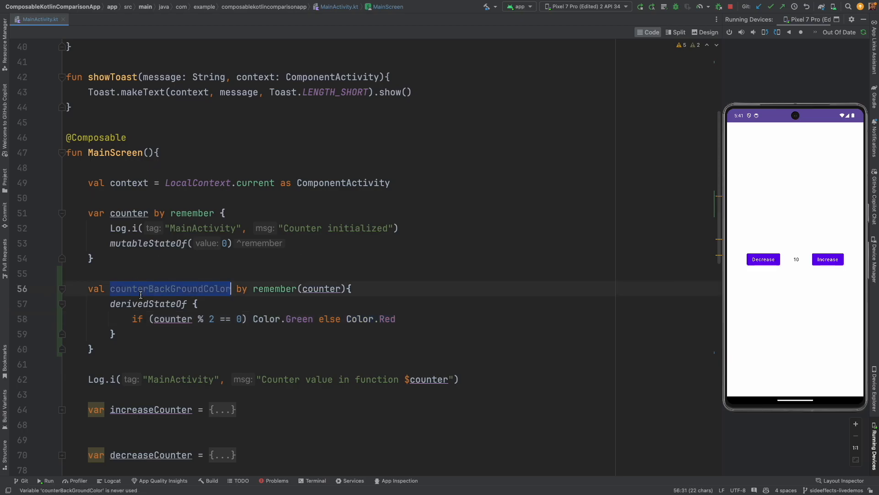
# Add .background(counterBackGroundColor) to the counter Text and relaunch the app showing 0 on green
pyautogui.scroll(-3)
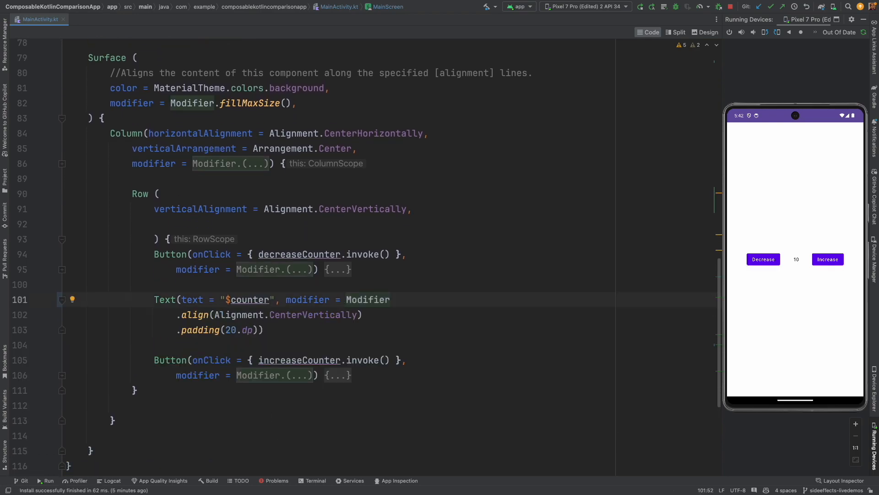
pyautogui.write('.)')
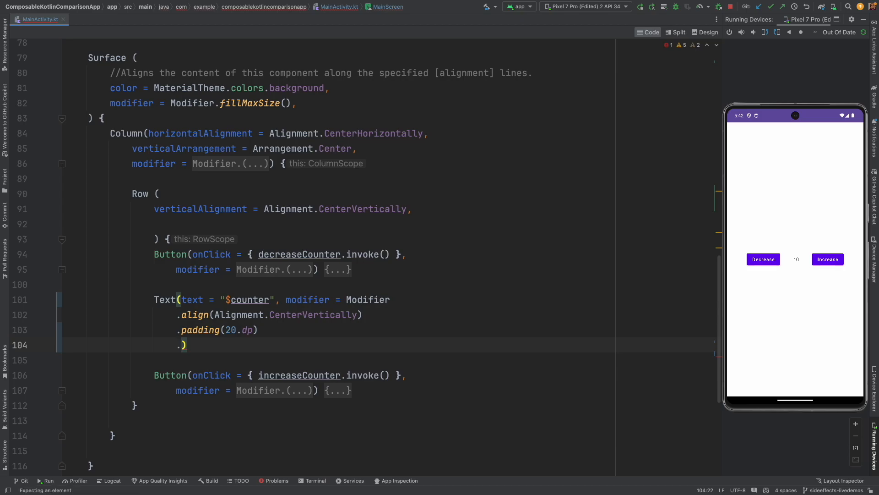
pyautogui.write('.background(counterBackGroundColor)')
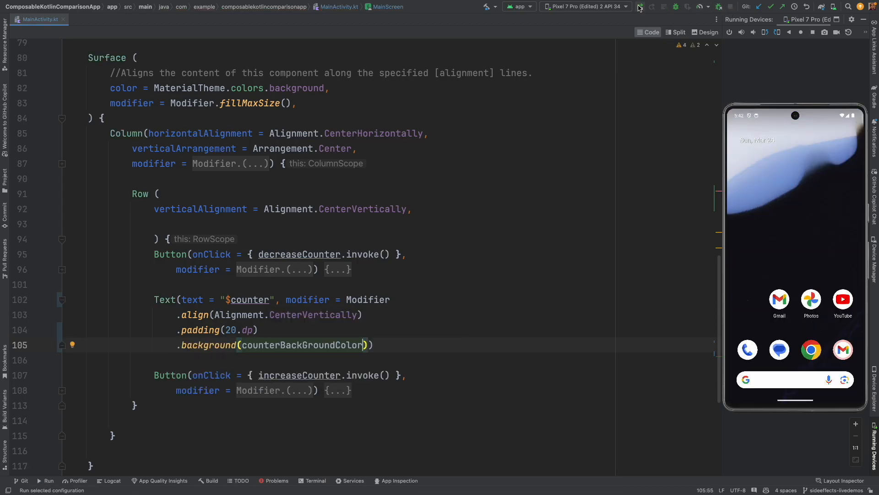
pyautogui.click(639, 6)
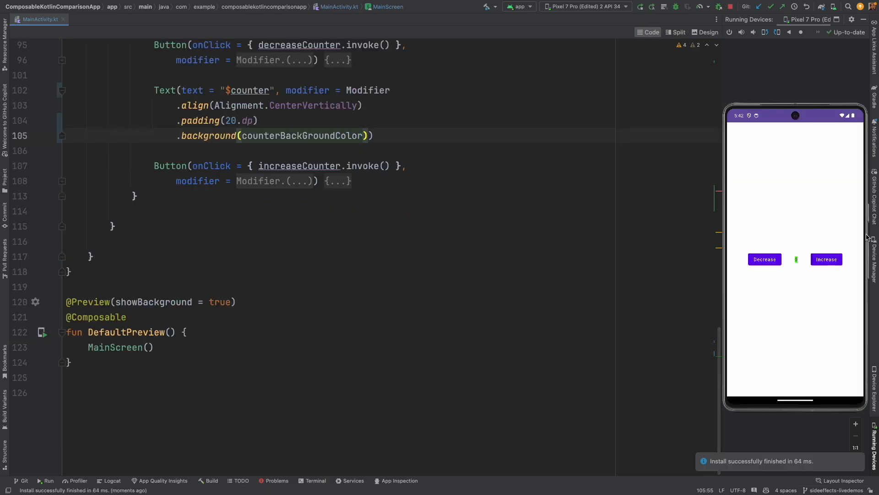
pyautogui.moveTo(798, 270)
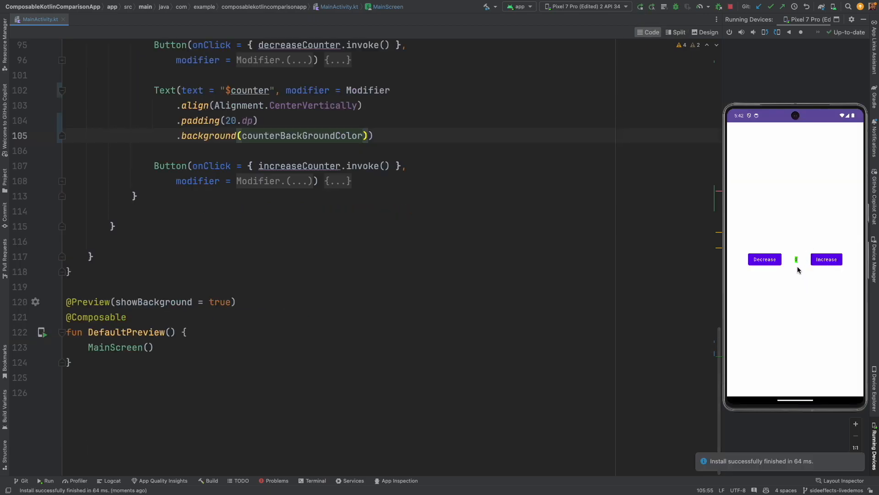
pyautogui.scroll(3)
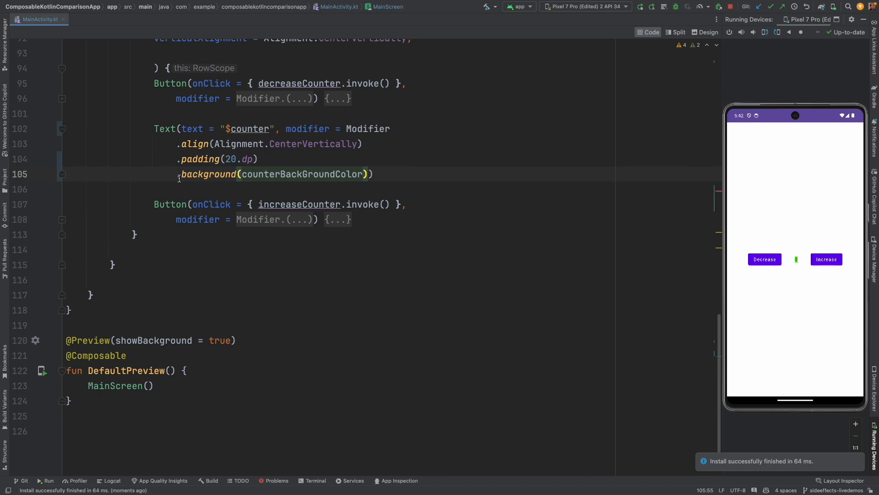
pyautogui.moveTo(355, 185)
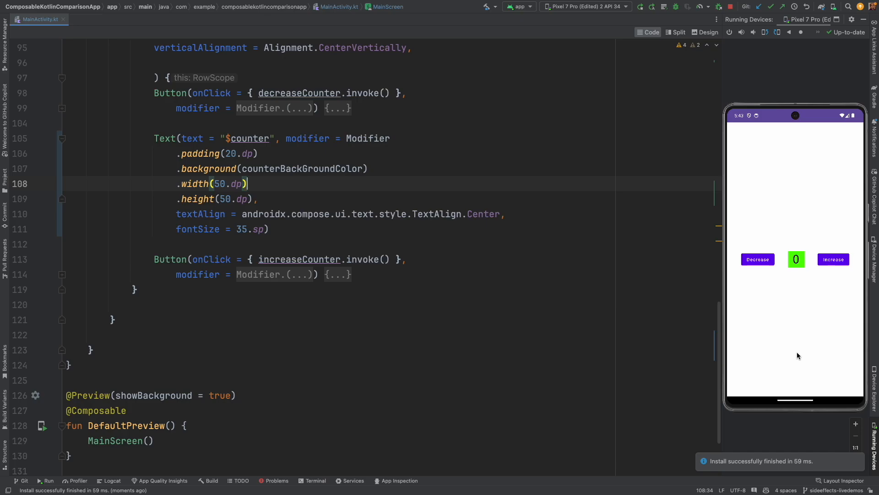
# Increase the counter to 15, watching the number's background switch between green and red
pyautogui.click(833, 260)
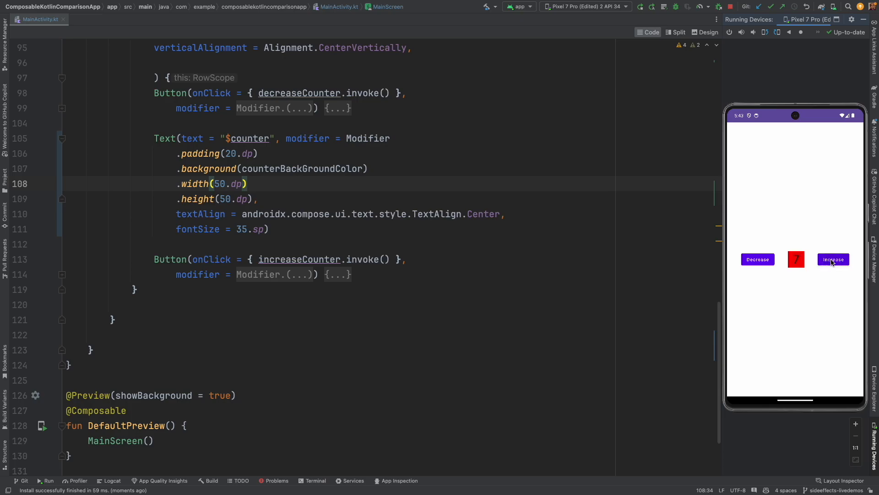
pyautogui.scroll(3)
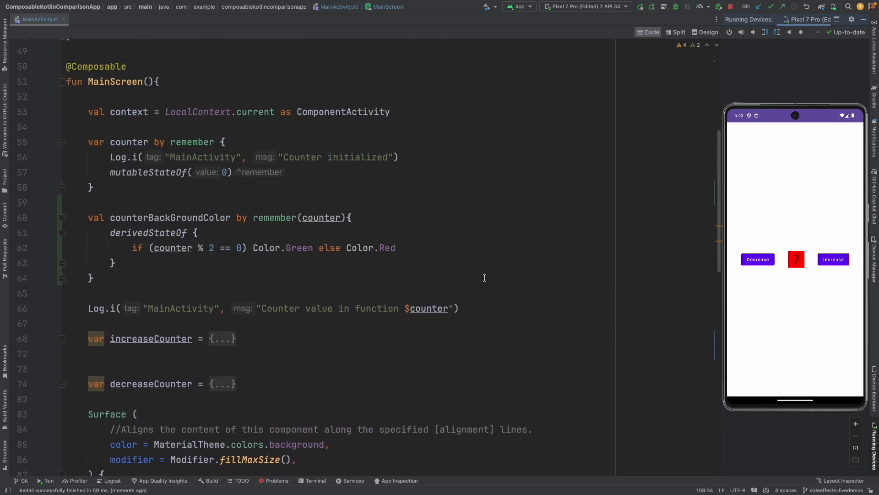
pyautogui.scroll(3)
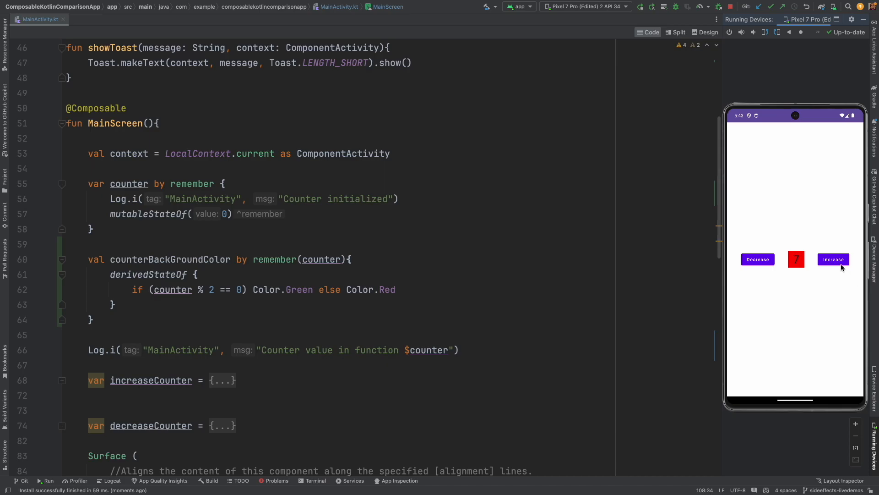
pyautogui.click(832, 260)
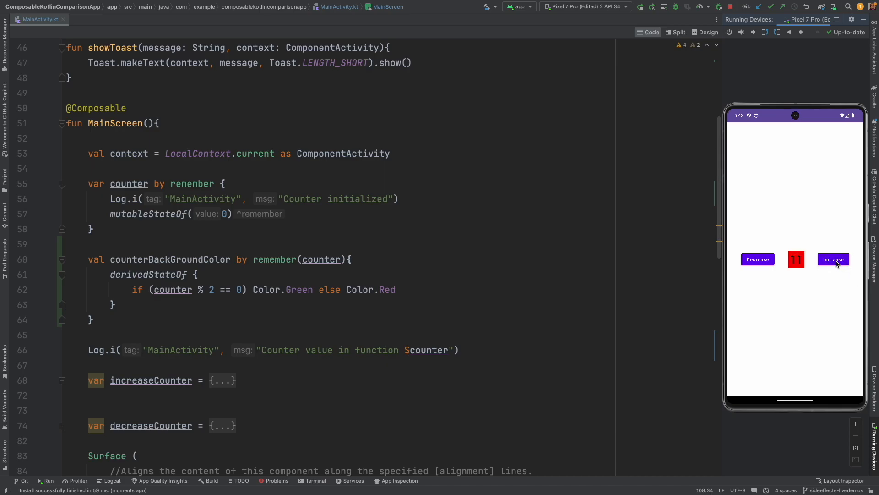
pyautogui.click(833, 259)
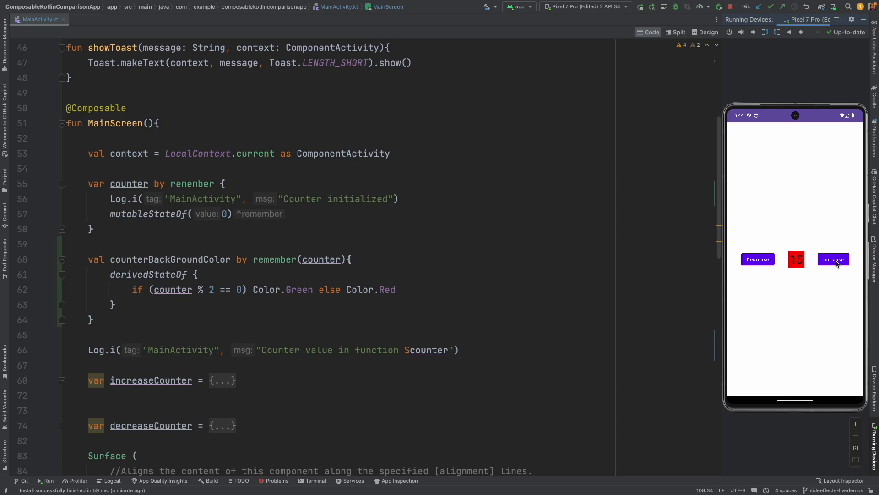